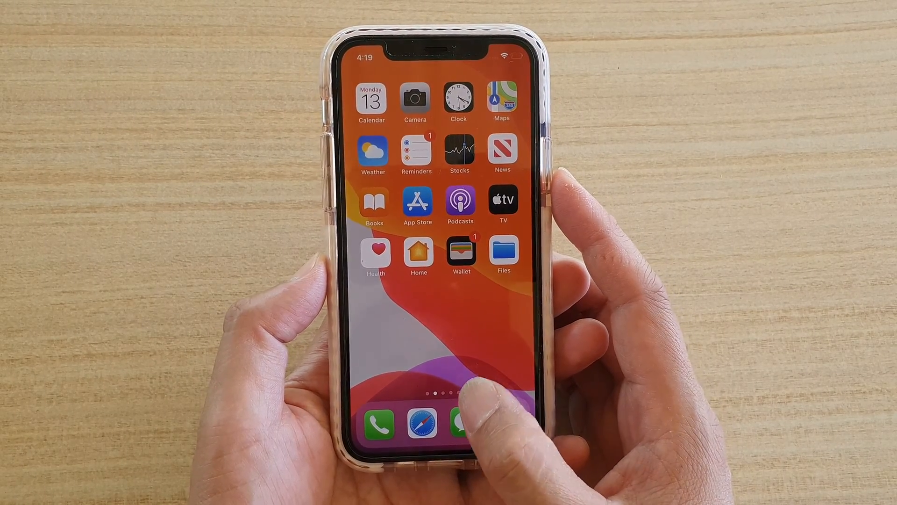
- Launch Safari from the dock and dismiss the History sheet to show the Wikipedia page
left_click(422, 423)
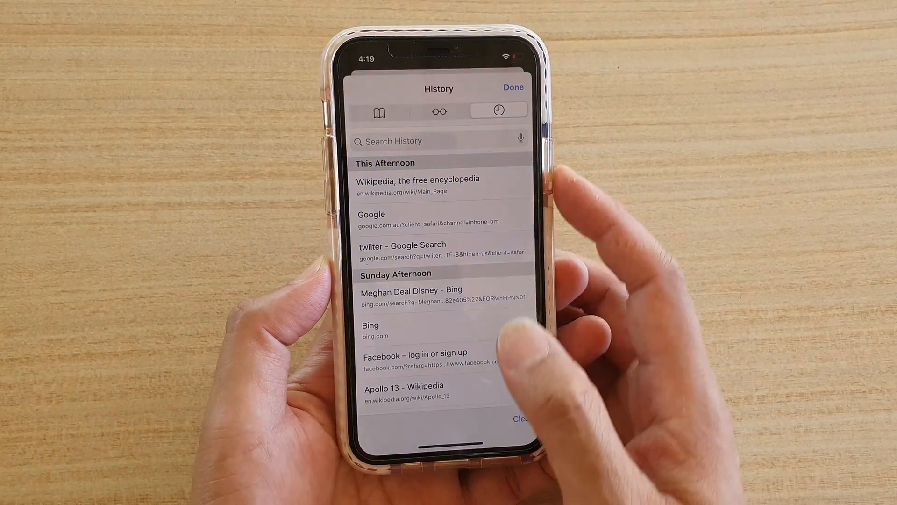
left_click(418, 185)
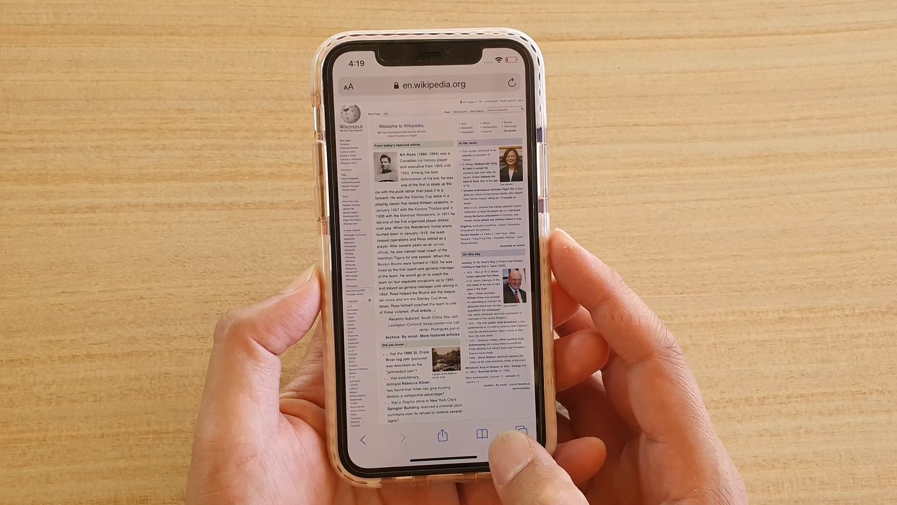
- Show the Bookmarks panel, glance at saved Bookmarks, then switch to the History list
left_click(481, 426)
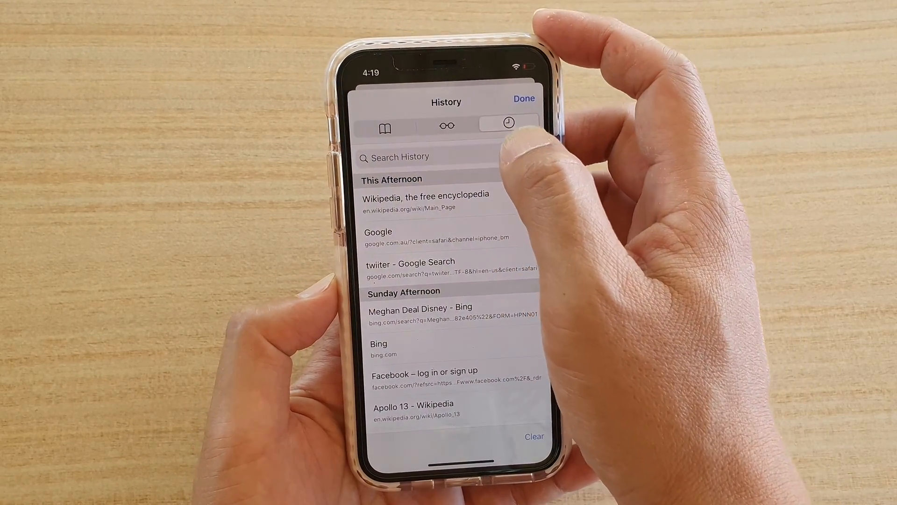
left_click(385, 128)
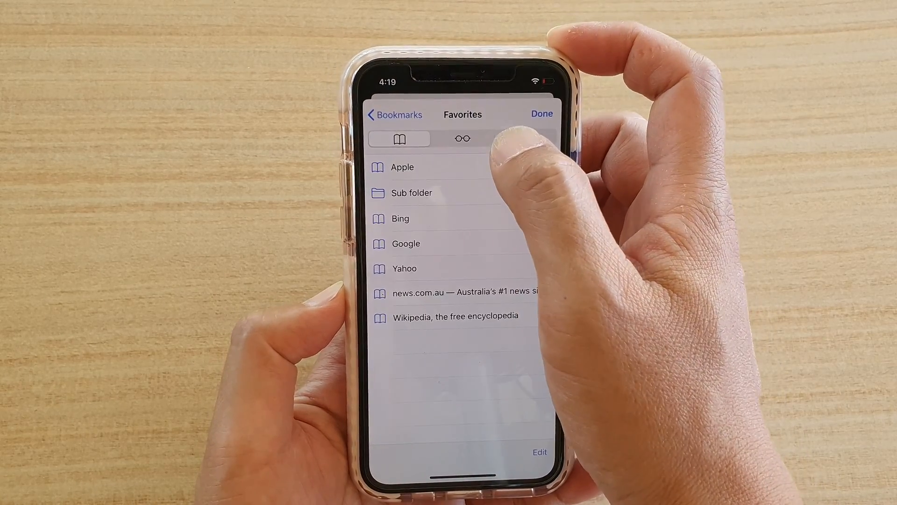
left_click(462, 140)
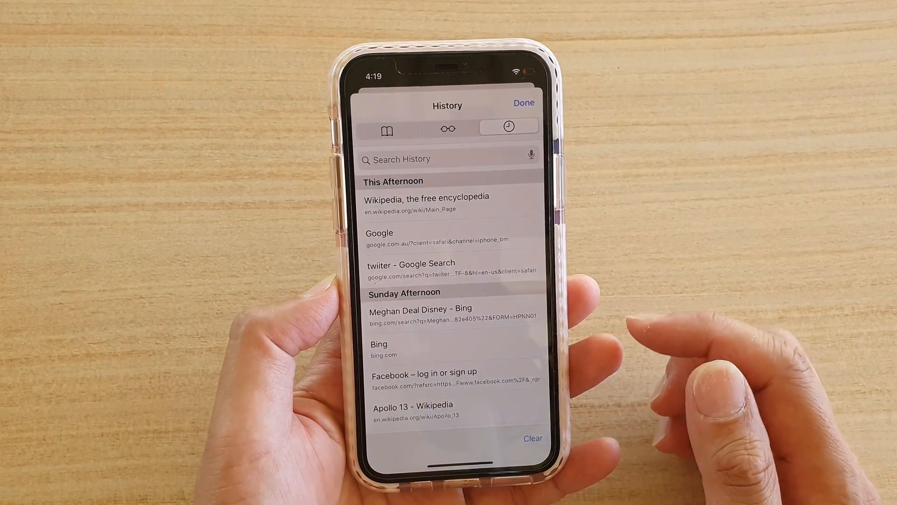
scroll("down", 3)
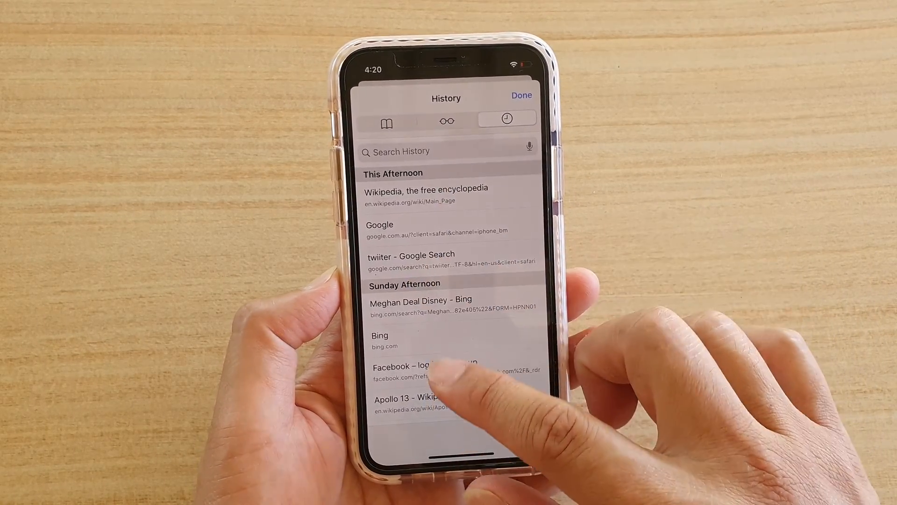
scroll("down", 3)
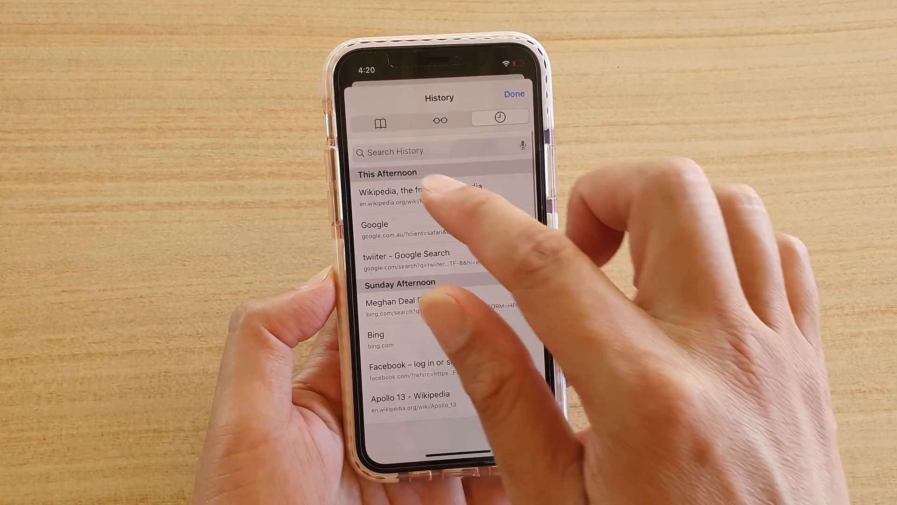
- Filter the history with a 'Nasa' search, leaving only the NASA alien-life article
left_click(439, 152)
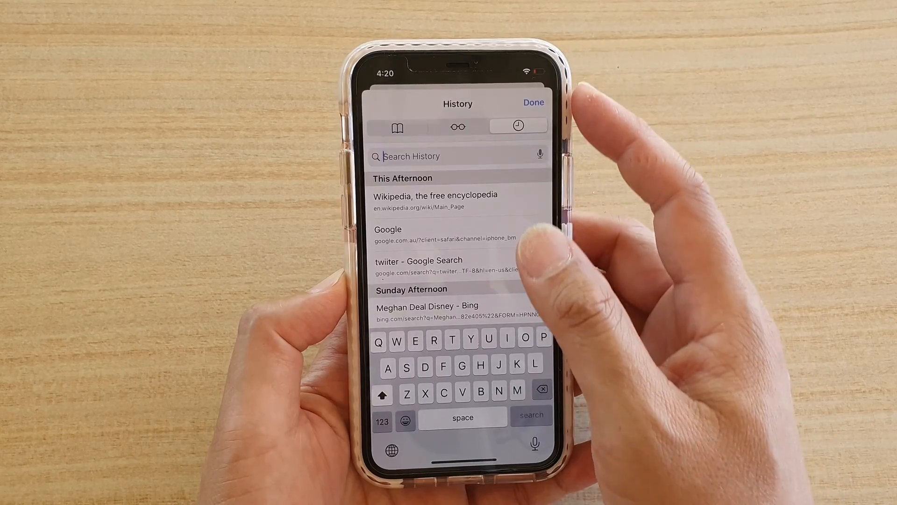
type("Nad")
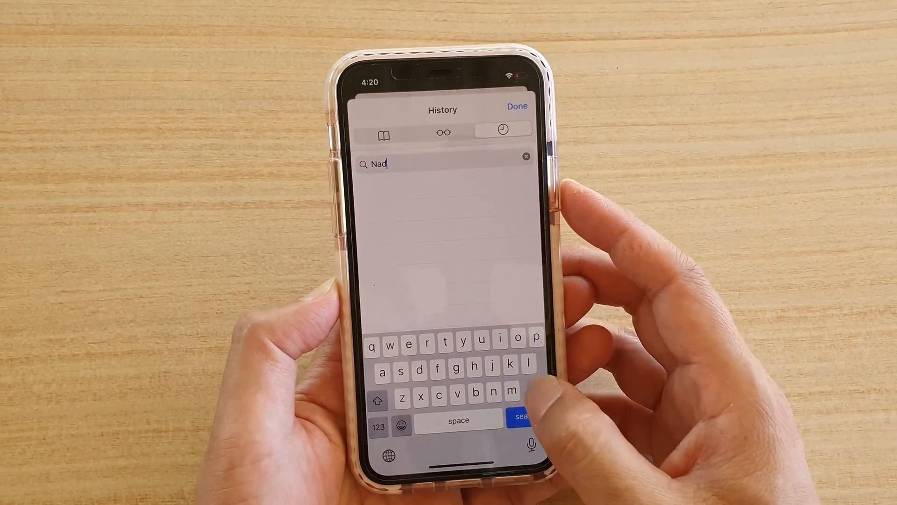
type("sa")
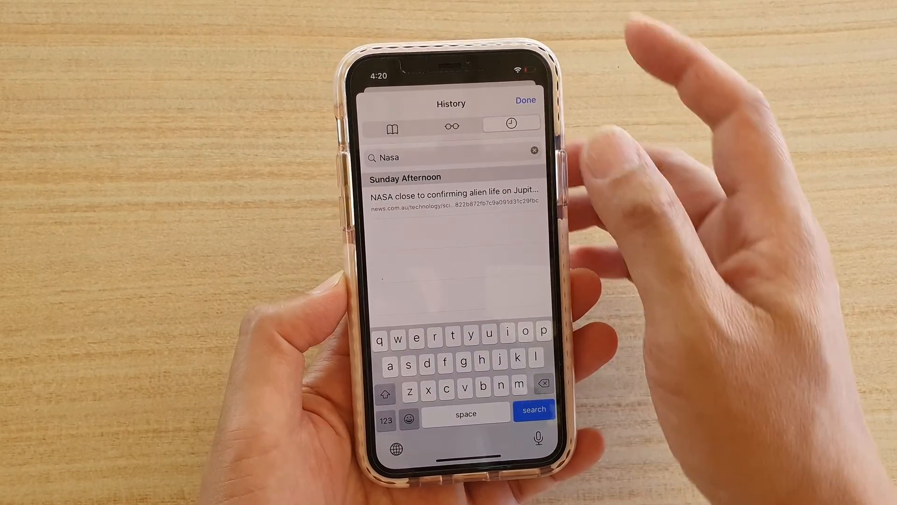
- Dismiss the History panel with Done and return to browsing the Wikipedia main page
left_click(535, 150)
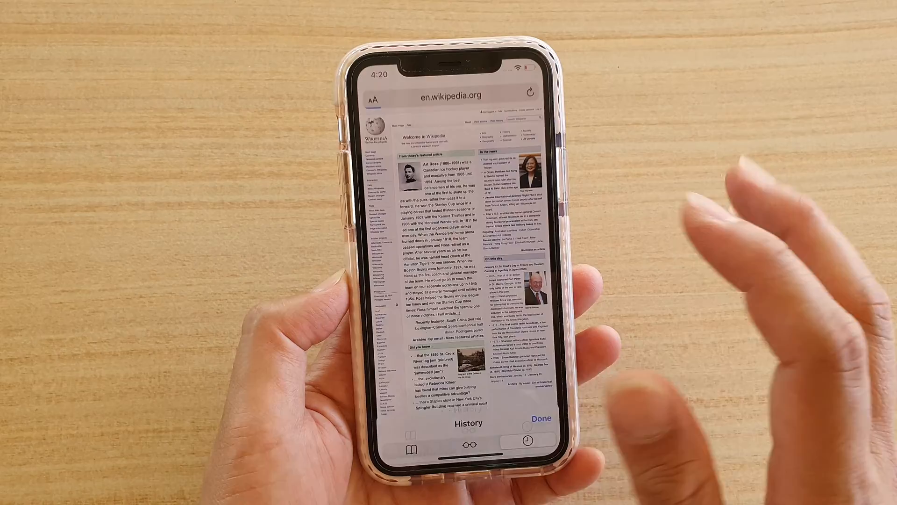
left_click(541, 417)
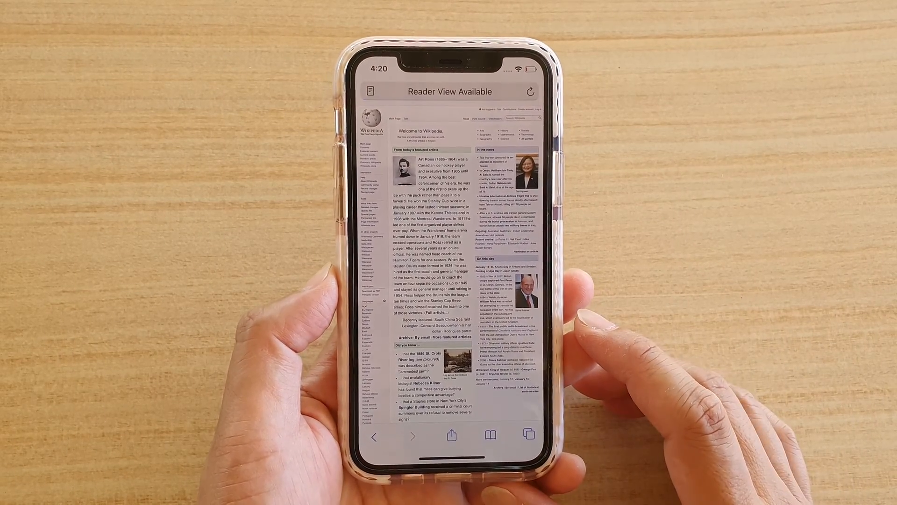